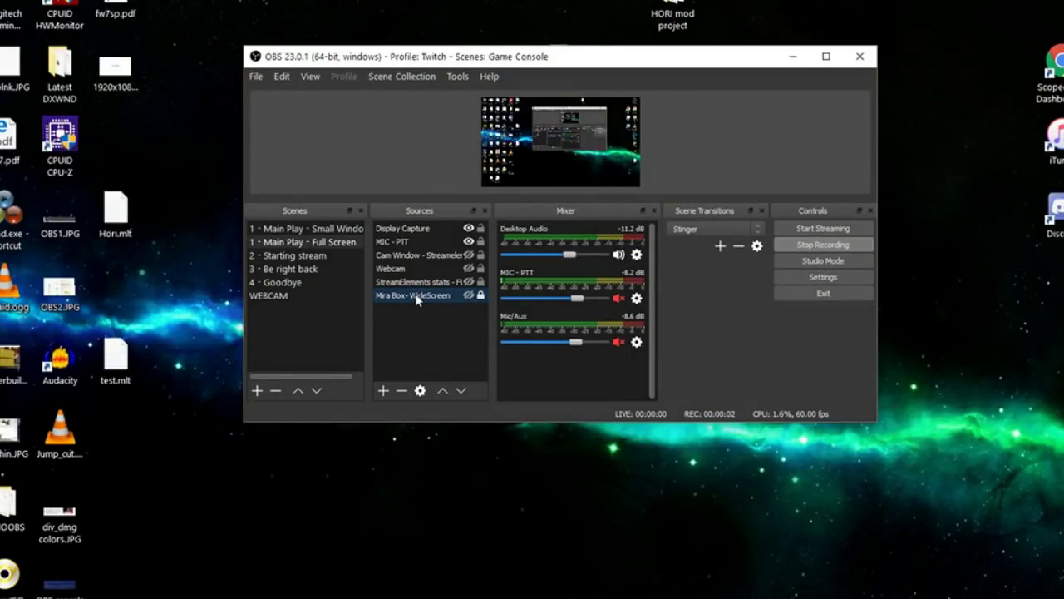
# - Check the Mira Box source properties, close them, and bring up Control Panel's All Items view
pyautogui.rightClick(412, 296)
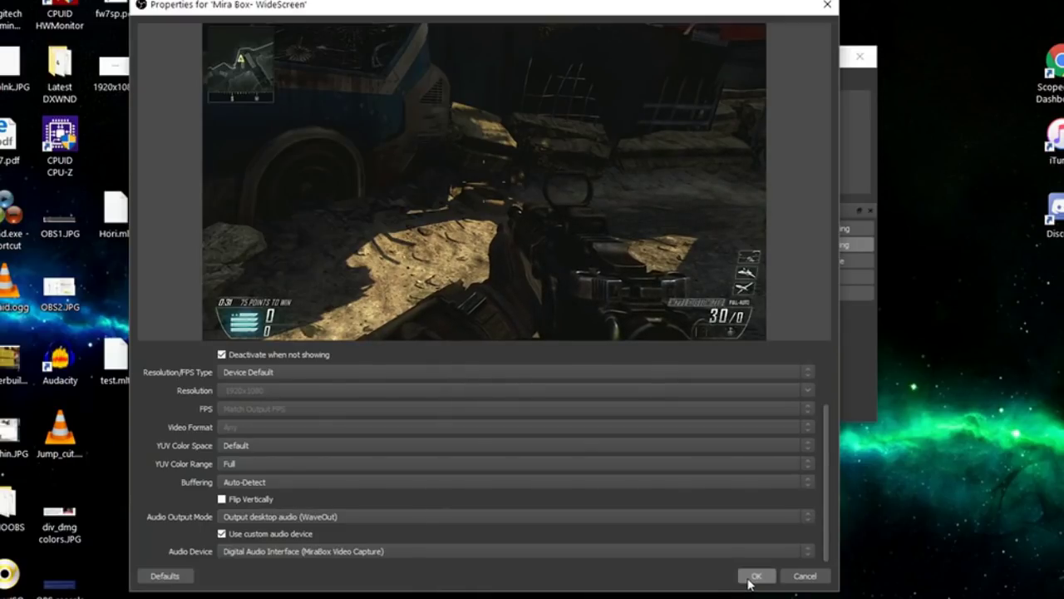
pyautogui.click(755, 575)
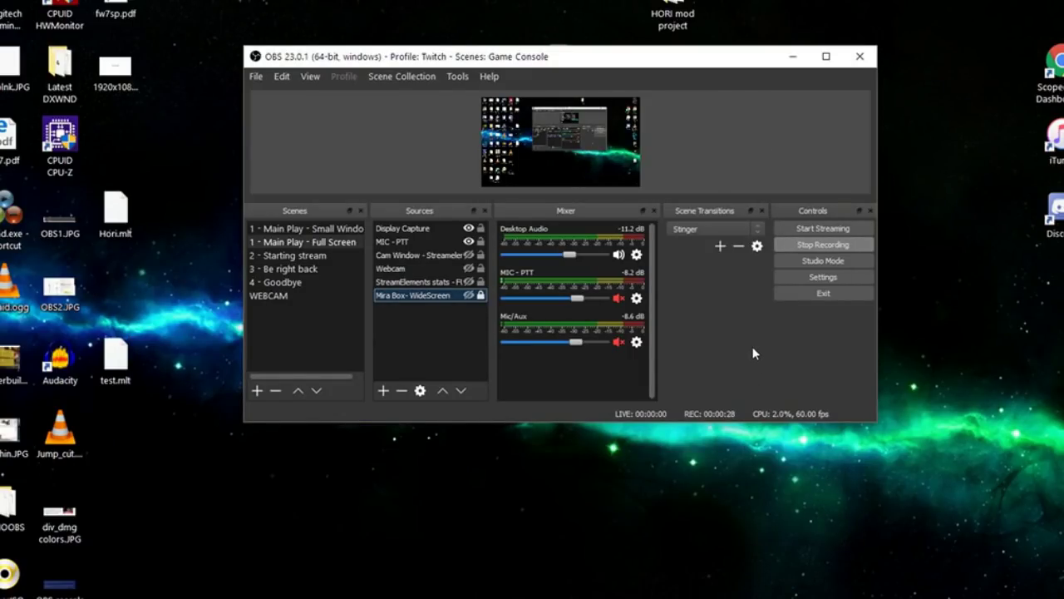
pyautogui.click(402, 228)
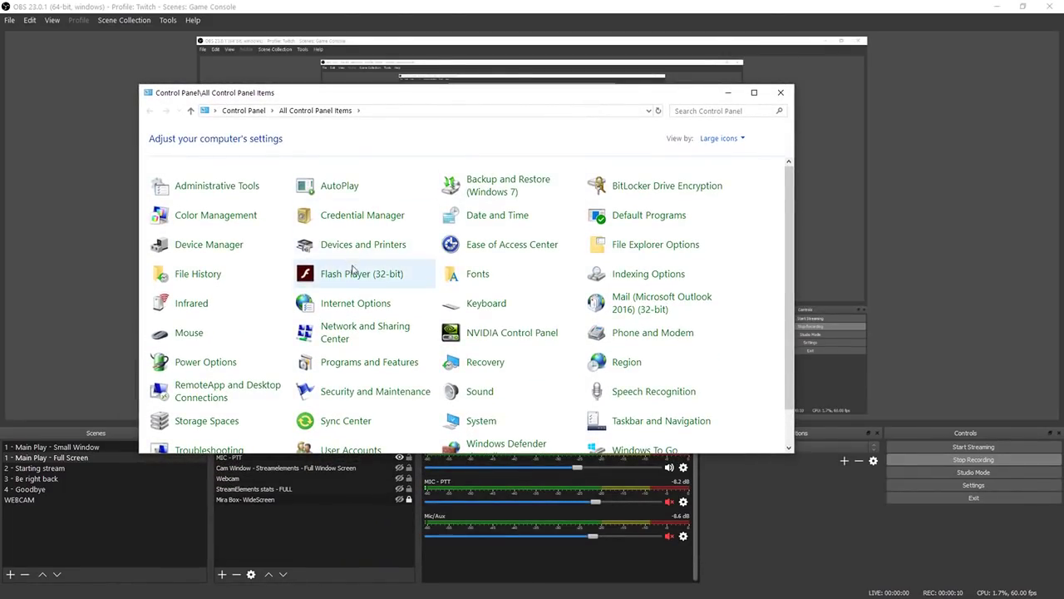
pyautogui.moveTo(299, 148)
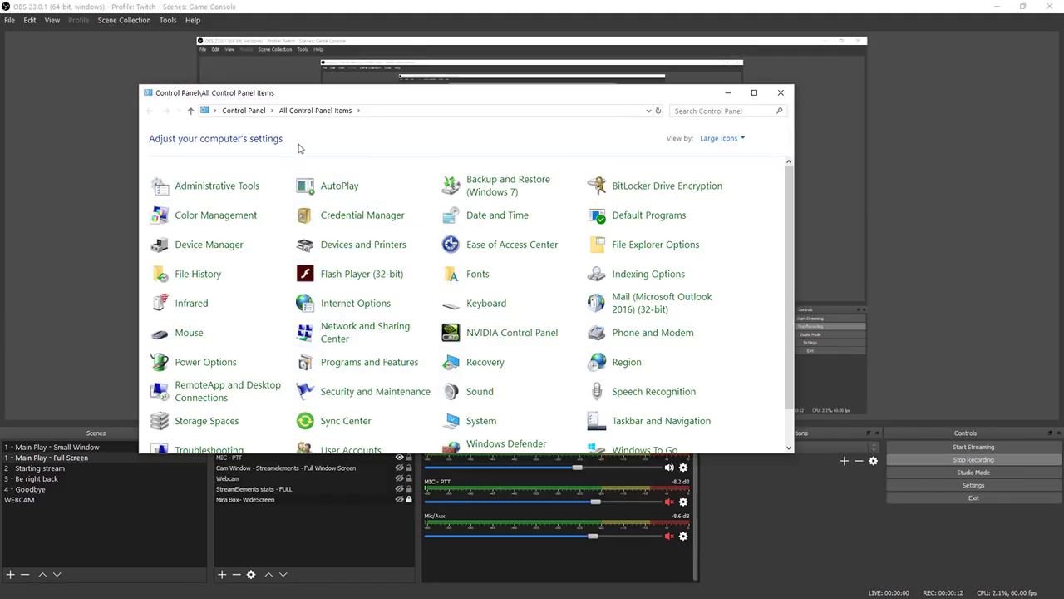
pyautogui.moveTo(366, 110)
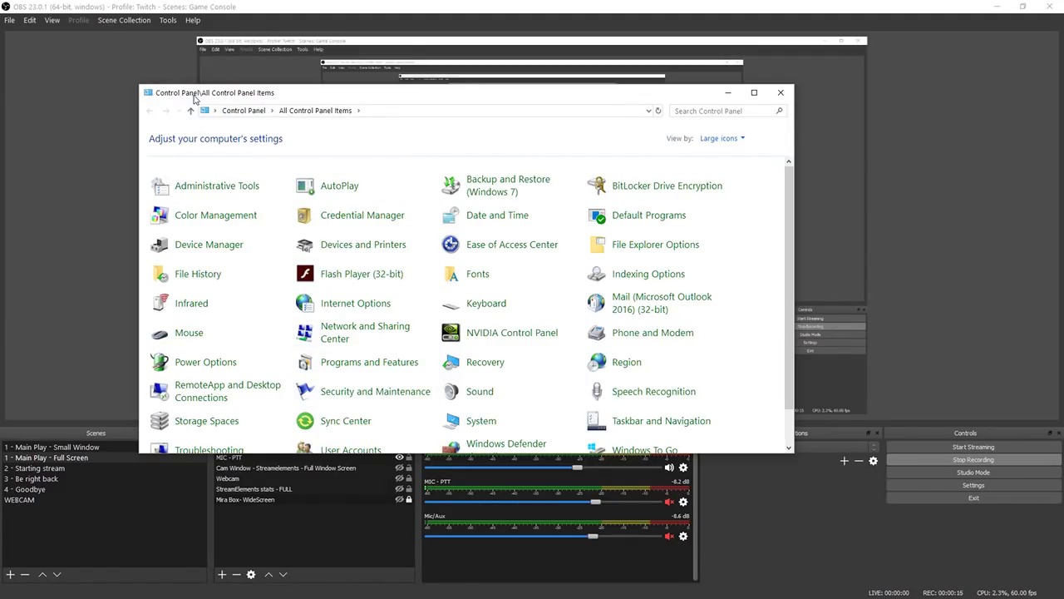
pyautogui.moveTo(369, 362)
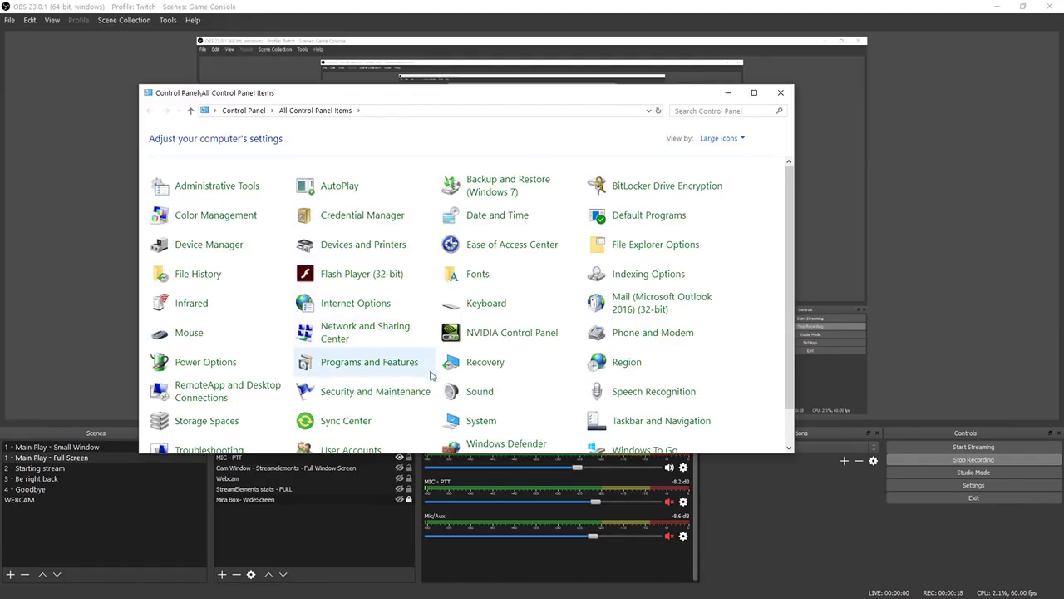
pyautogui.moveTo(479, 391)
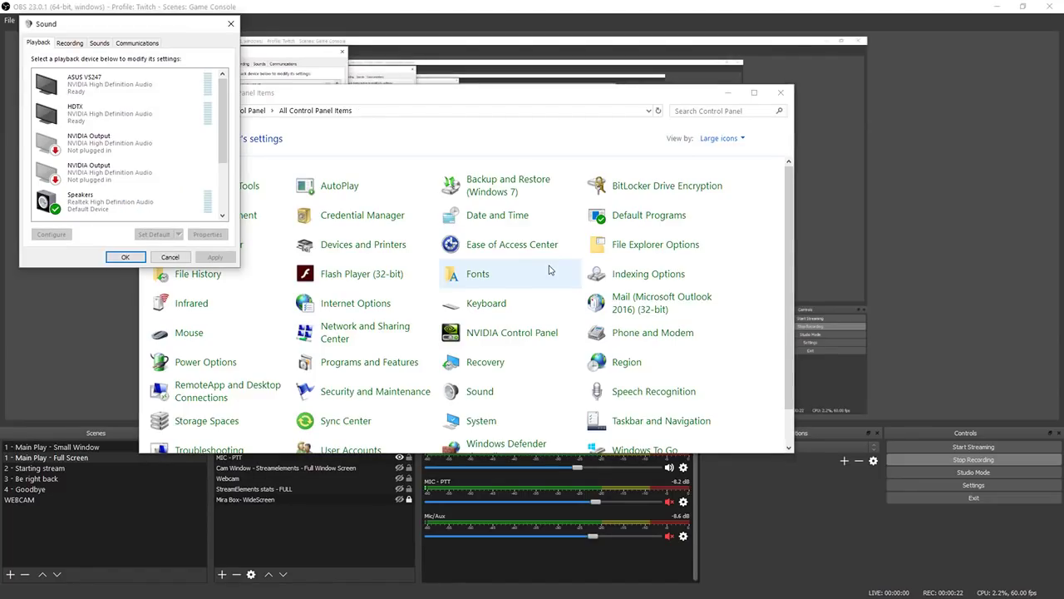
# - Show the Sound dialog's Recording devices and select the Digital Audio Interface
pyautogui.moveTo(125, 23); pyautogui.dragTo(250, 86)
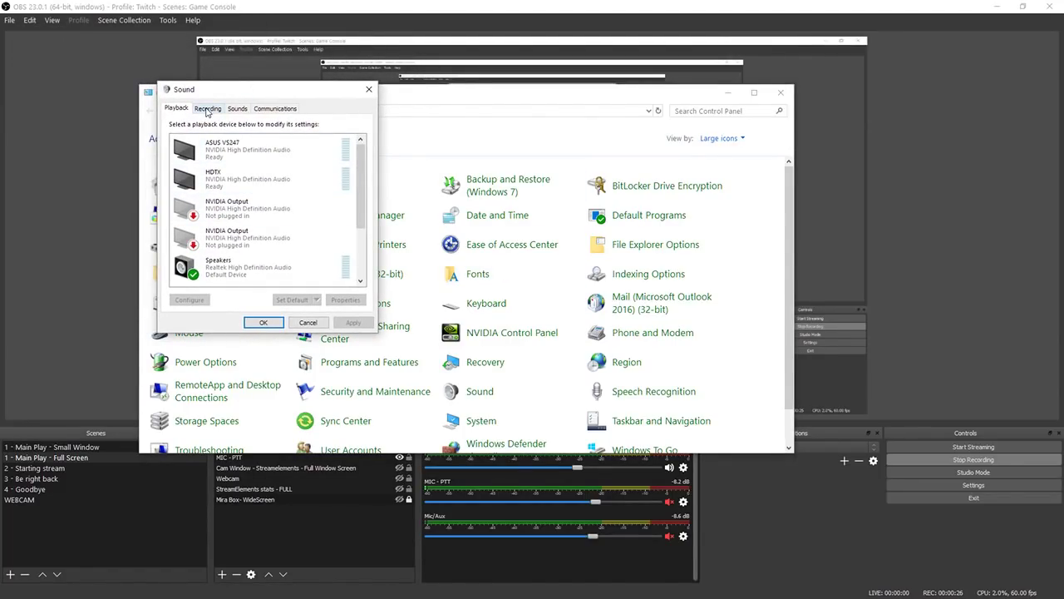
pyautogui.click(208, 108)
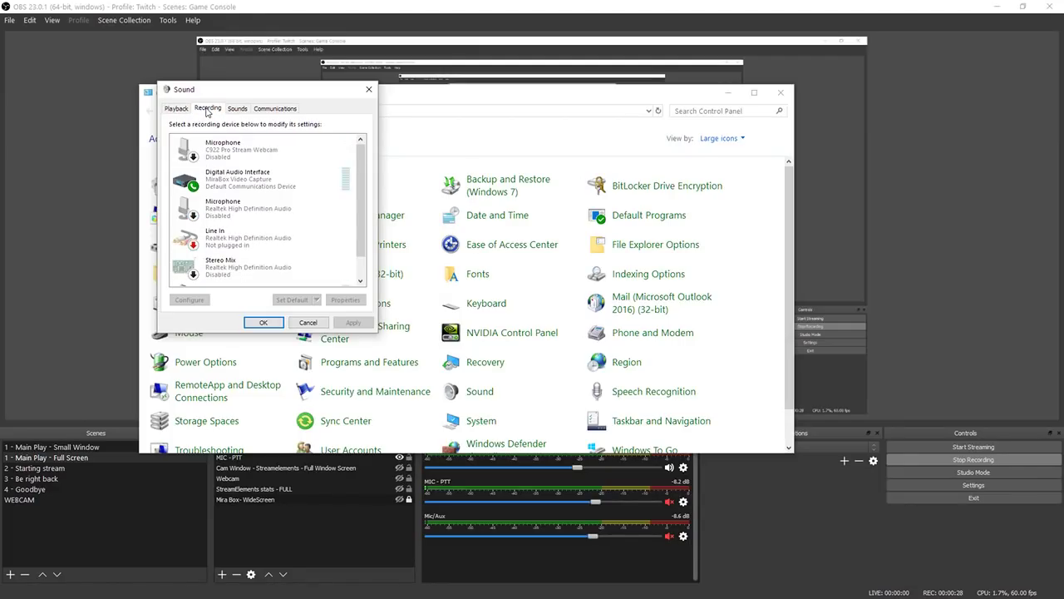
pyautogui.click(250, 180)
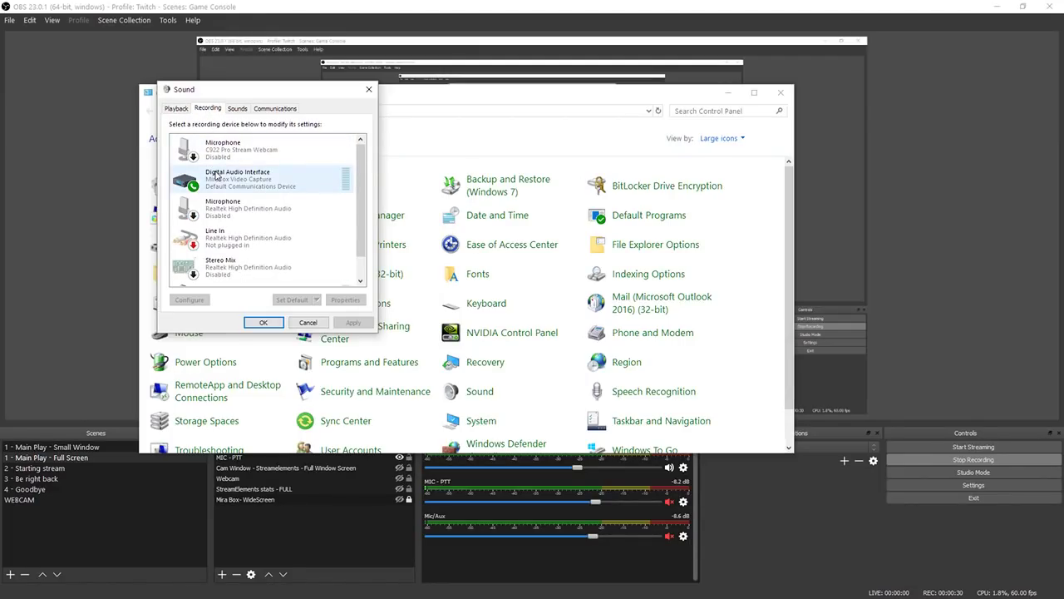
pyautogui.click(238, 178)
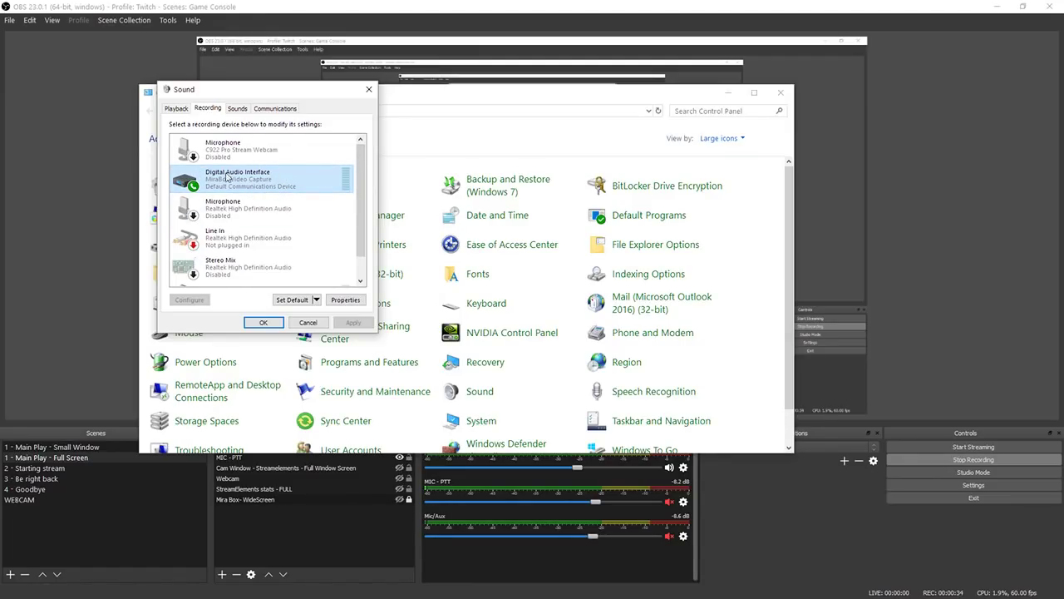
# - Enable 'Listen to this device' for the Digital Audio Interface and apply it
pyautogui.click(346, 300)
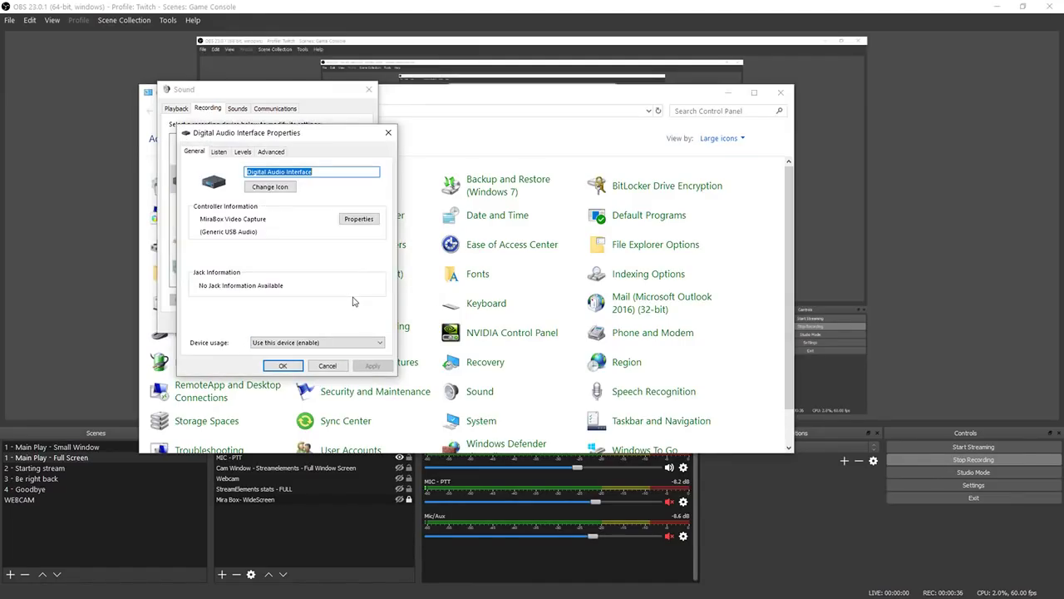
pyautogui.moveTo(226, 216)
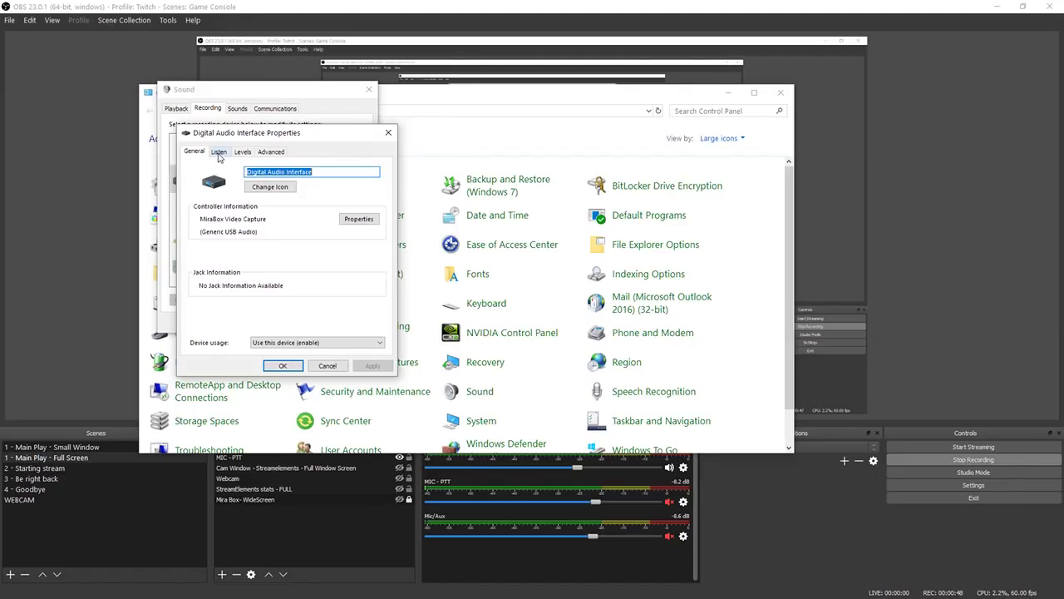
pyautogui.click(220, 151)
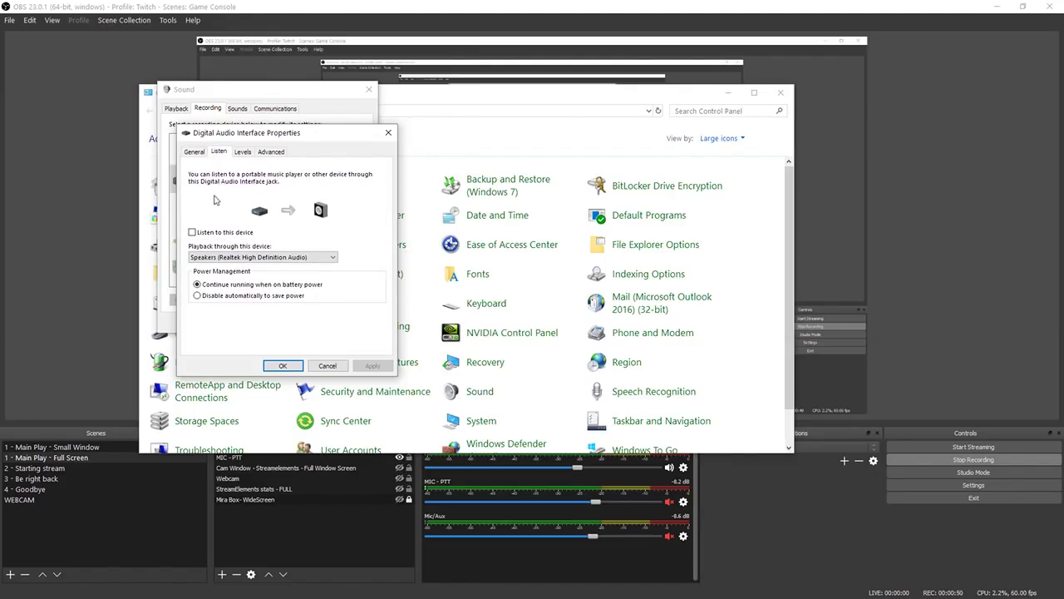
pyautogui.click(193, 233)
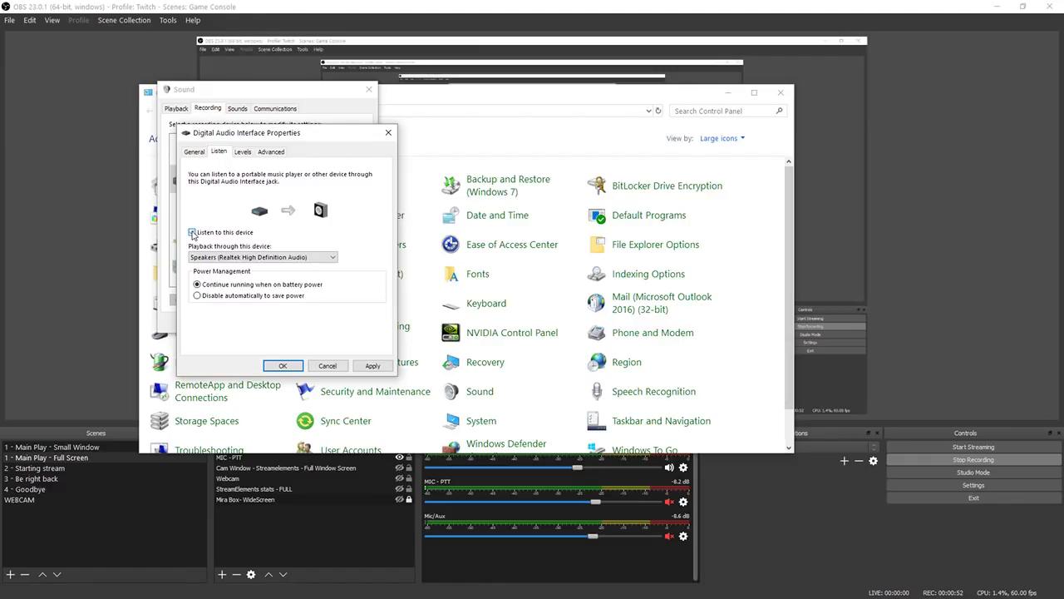
pyautogui.click(193, 233)
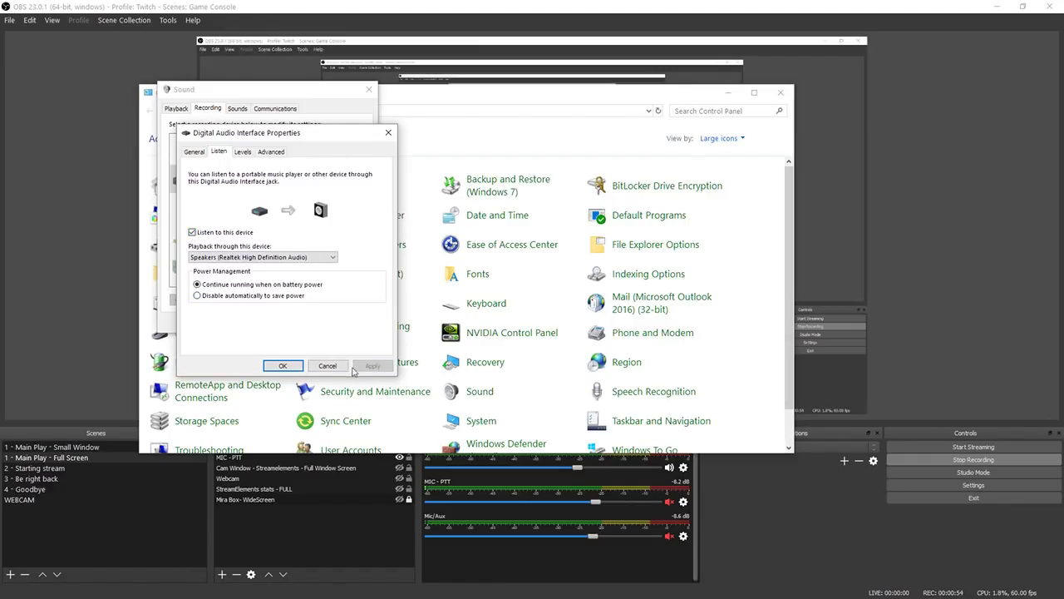
pyautogui.click(282, 366)
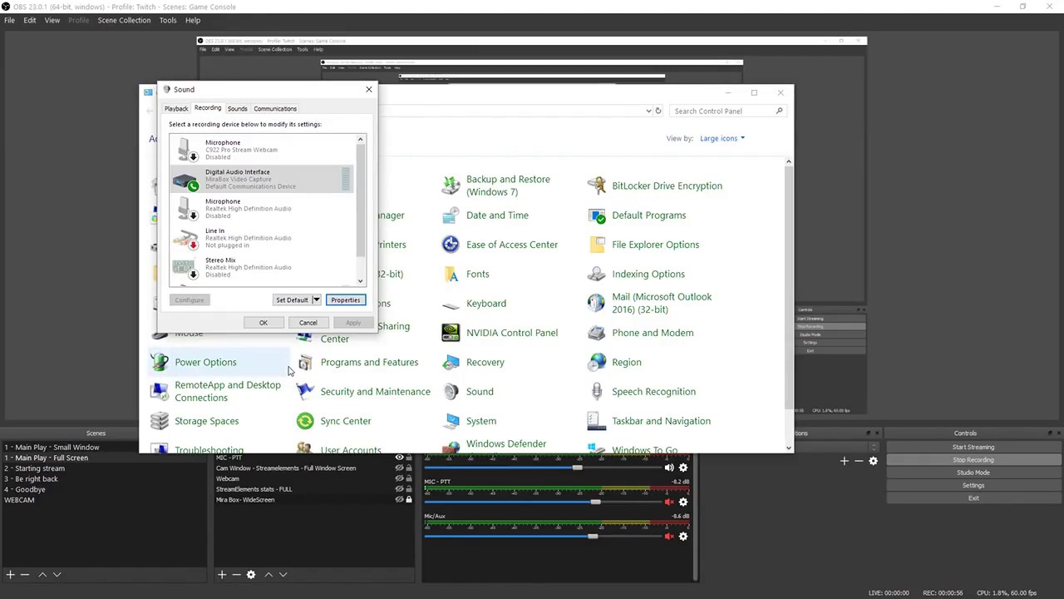
# - Reselect the Digital Audio Interface and close the Sound settings
pyautogui.click(250, 180)
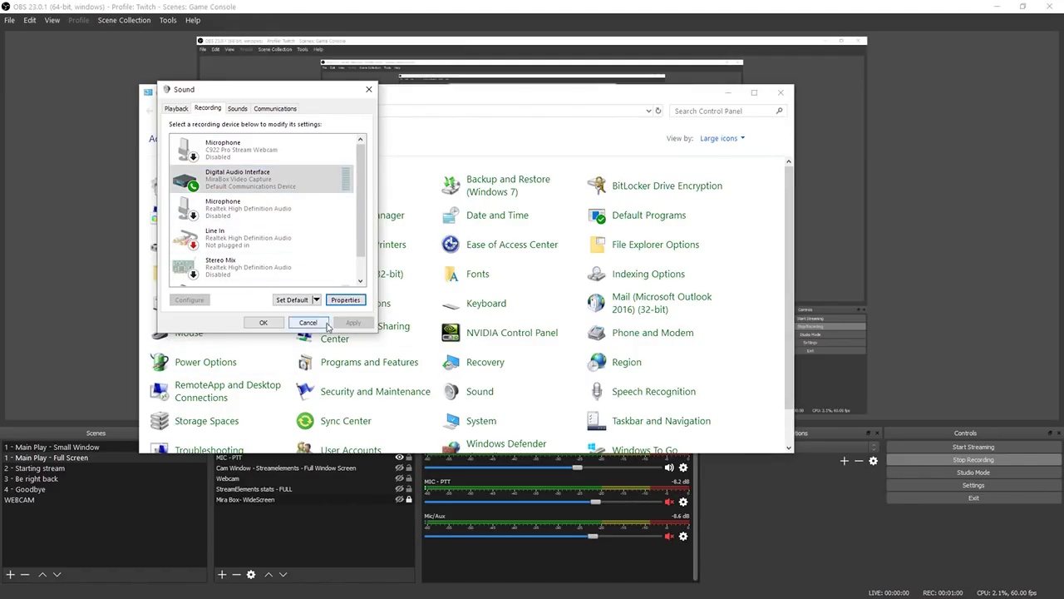
pyautogui.click(308, 322)
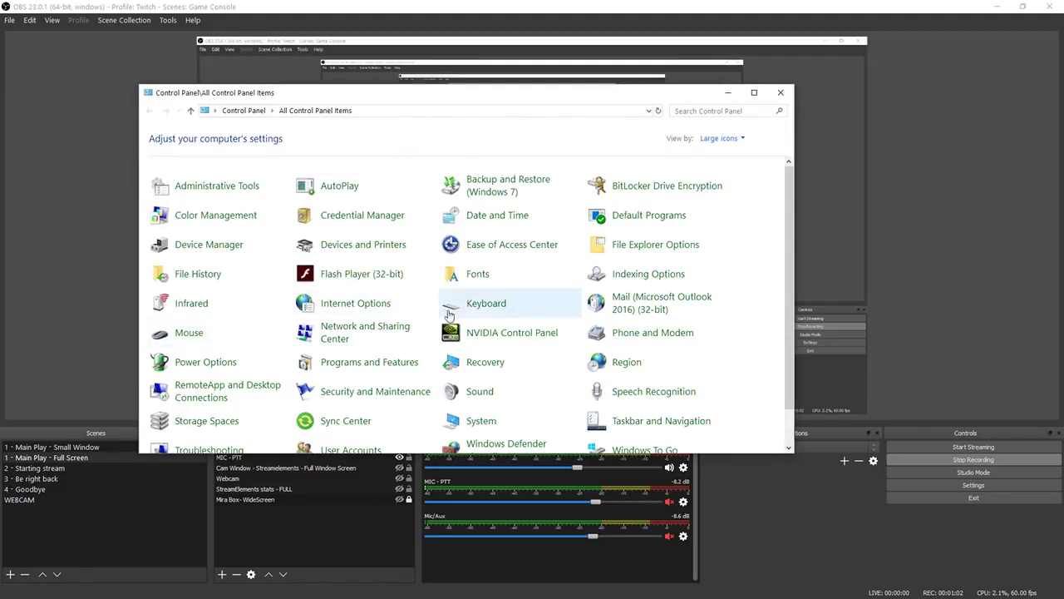
# - Set the Mira Box source's Audio Output Mode to 'Capture audio only'
pyautogui.click(780, 93)
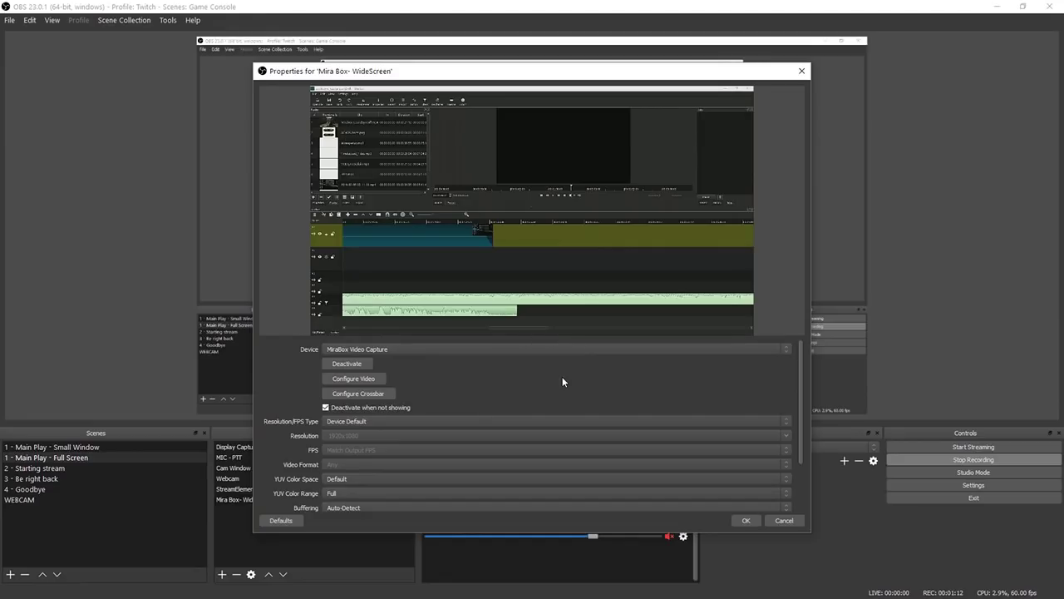
pyautogui.moveTo(735, 409)
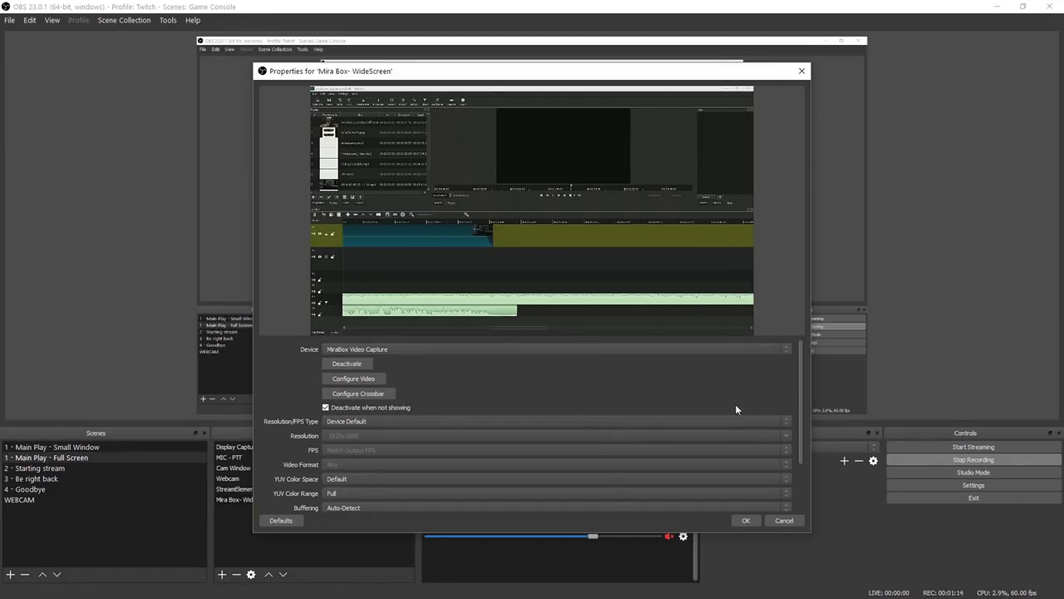
pyautogui.scroll(-3)
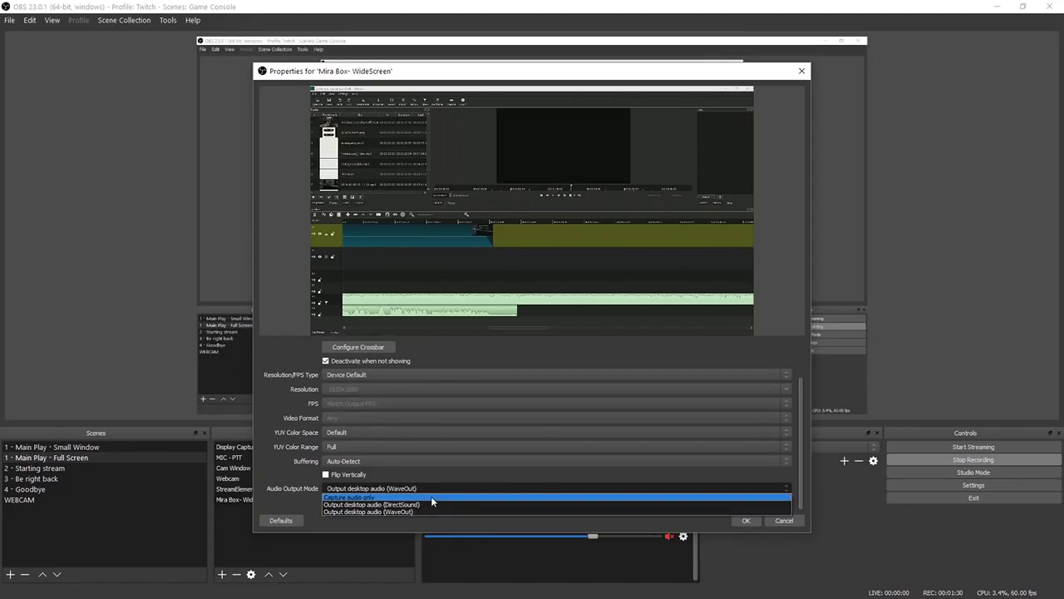
pyautogui.click(349, 496)
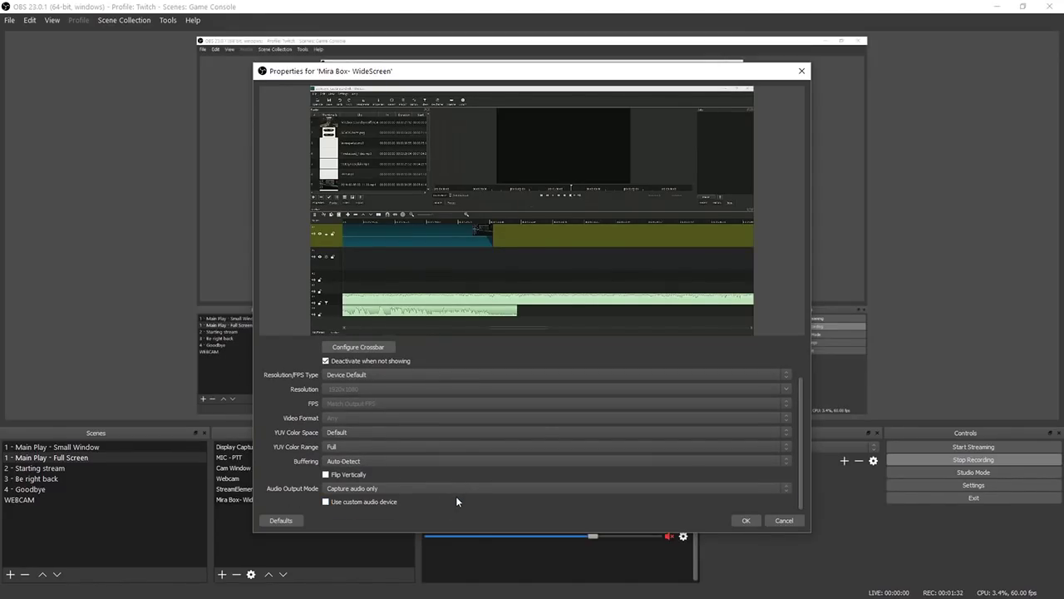